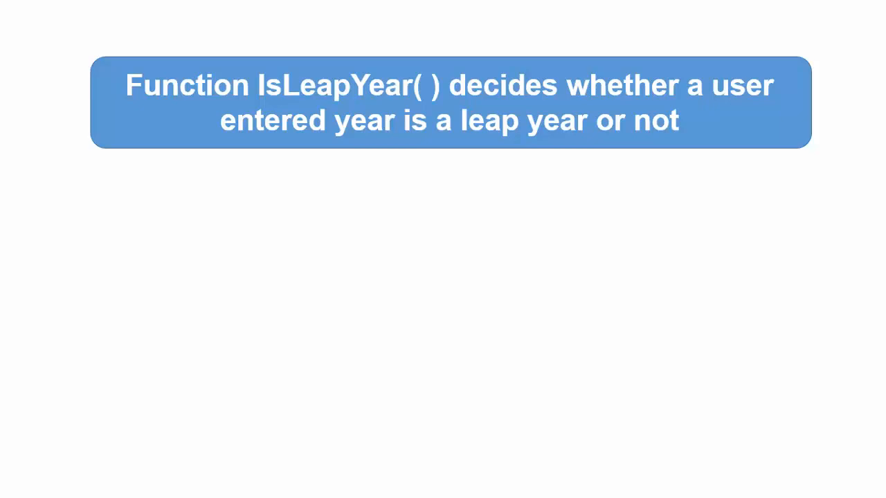
key(Right)
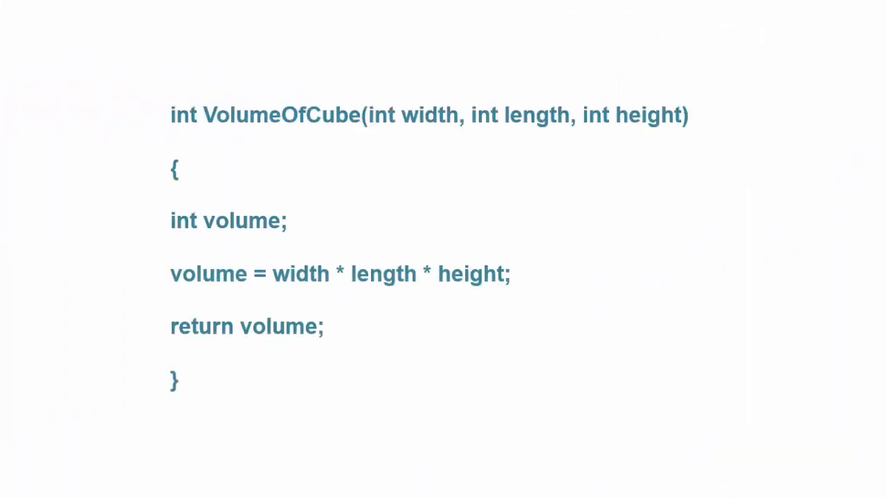
click(175, 166)
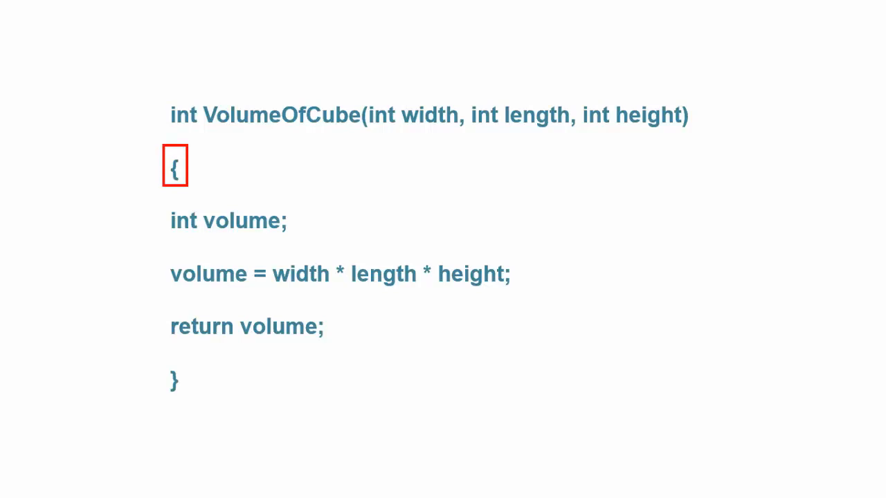